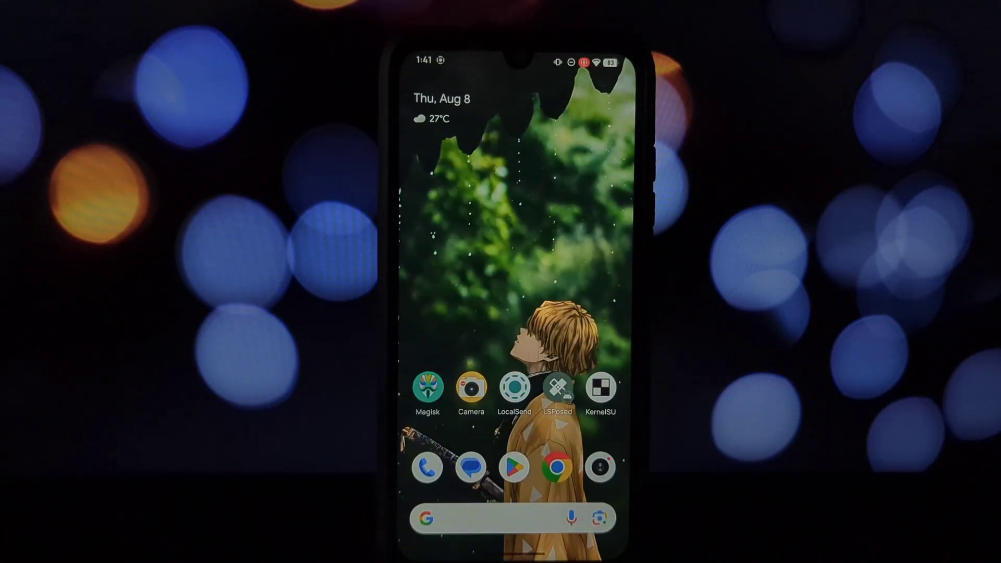
- Check Magisk shows version 27.0 installed, then go to the Downloads folder
click(428, 387)
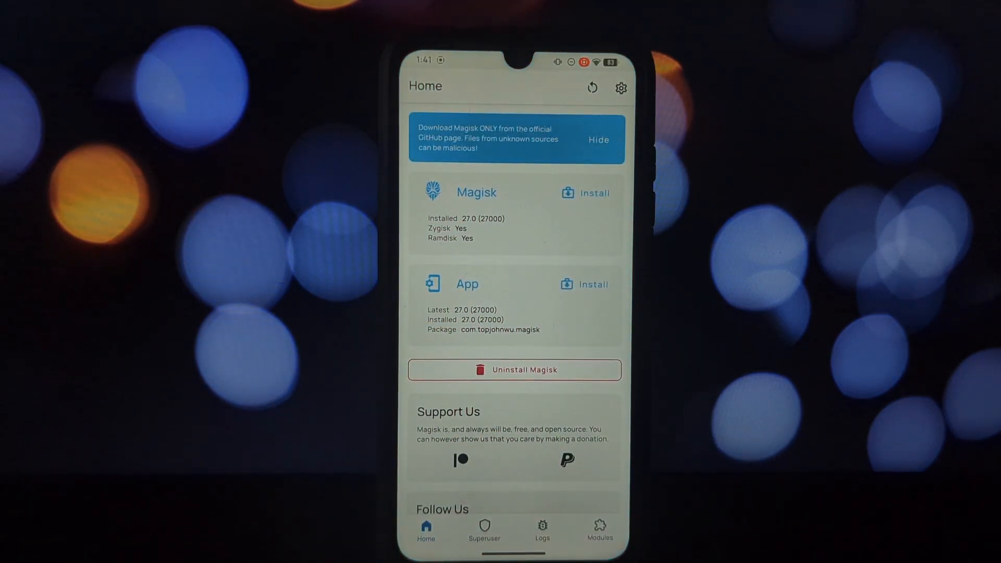
click(599, 526)
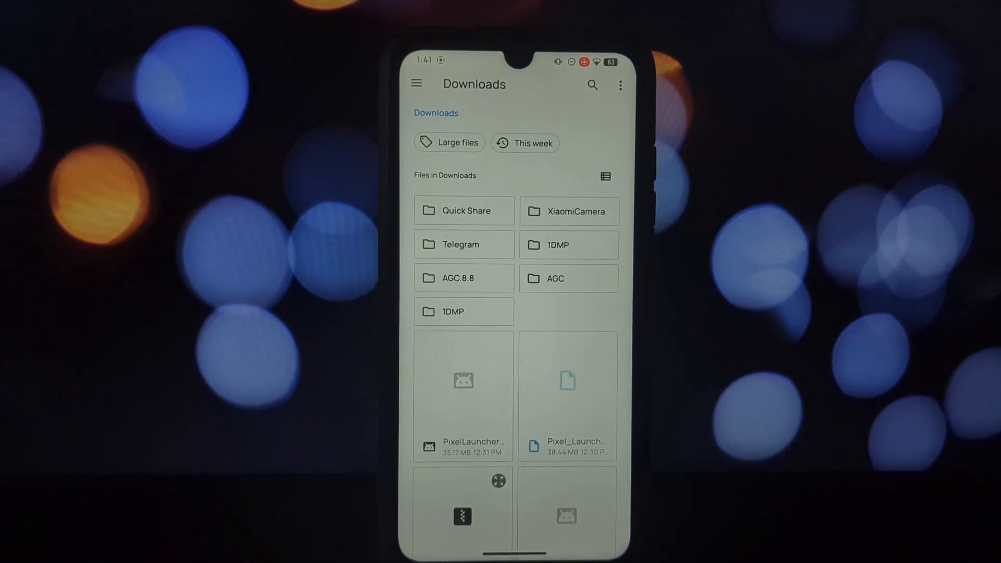
- Select the OnePlus Launcher module file from Downloads to install it
click(464, 211)
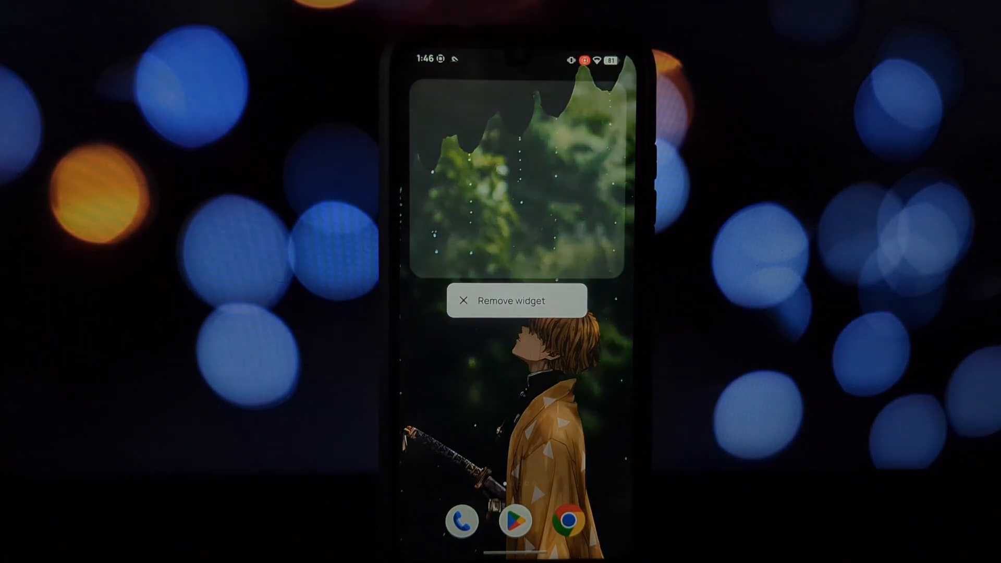
- Enter home screen edit mode showing Wallpapers, Icons, Widgets, Layout and Transitions
click(517, 301)
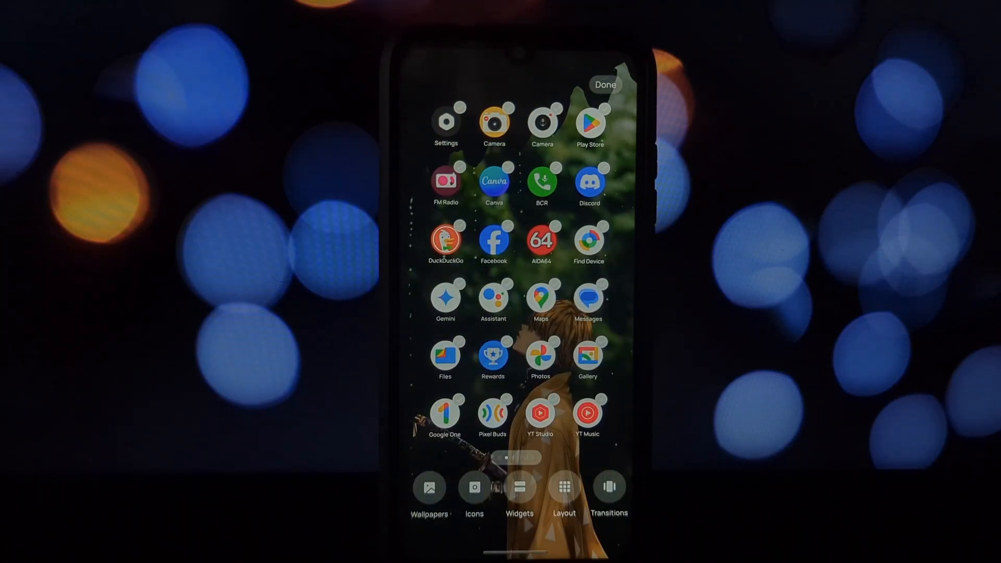
- In Icons settings, preview the Pebble style and switch ART+ Icons on
click(430, 488)
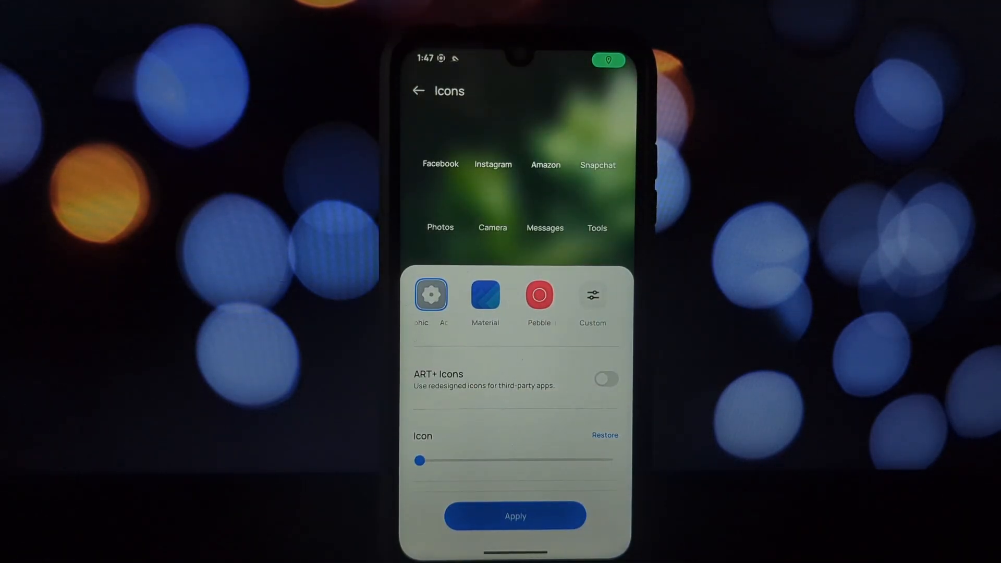
click(539, 296)
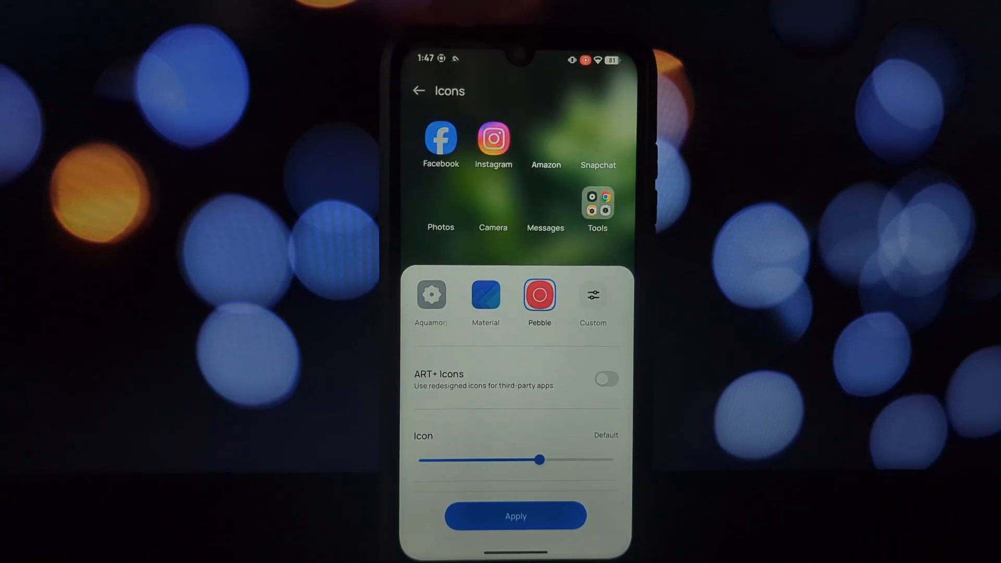
click(607, 380)
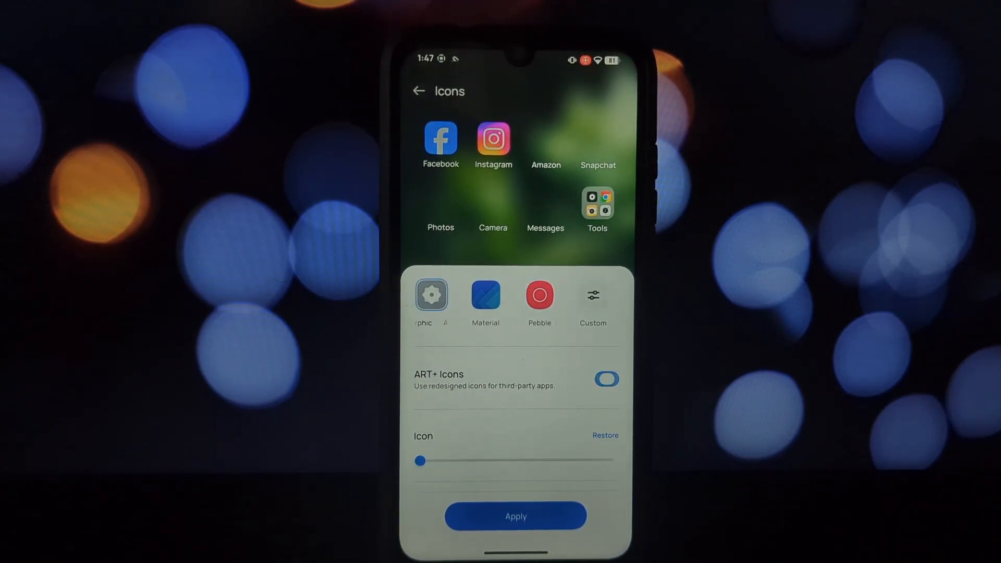